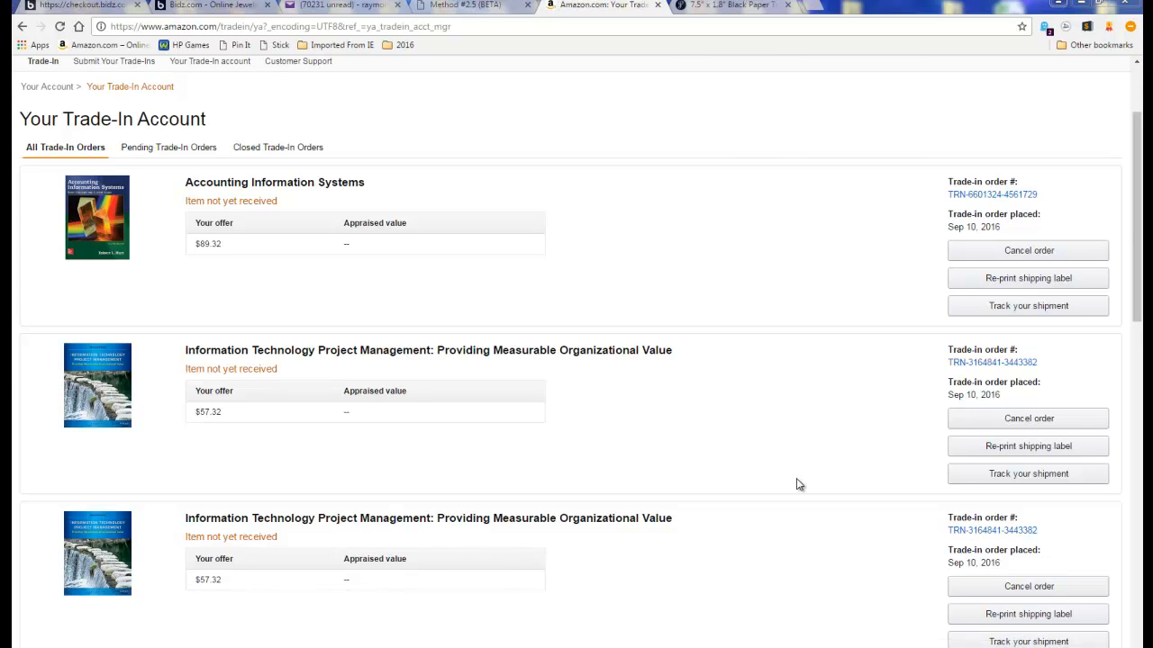
pyautogui.moveTo(56, 276)
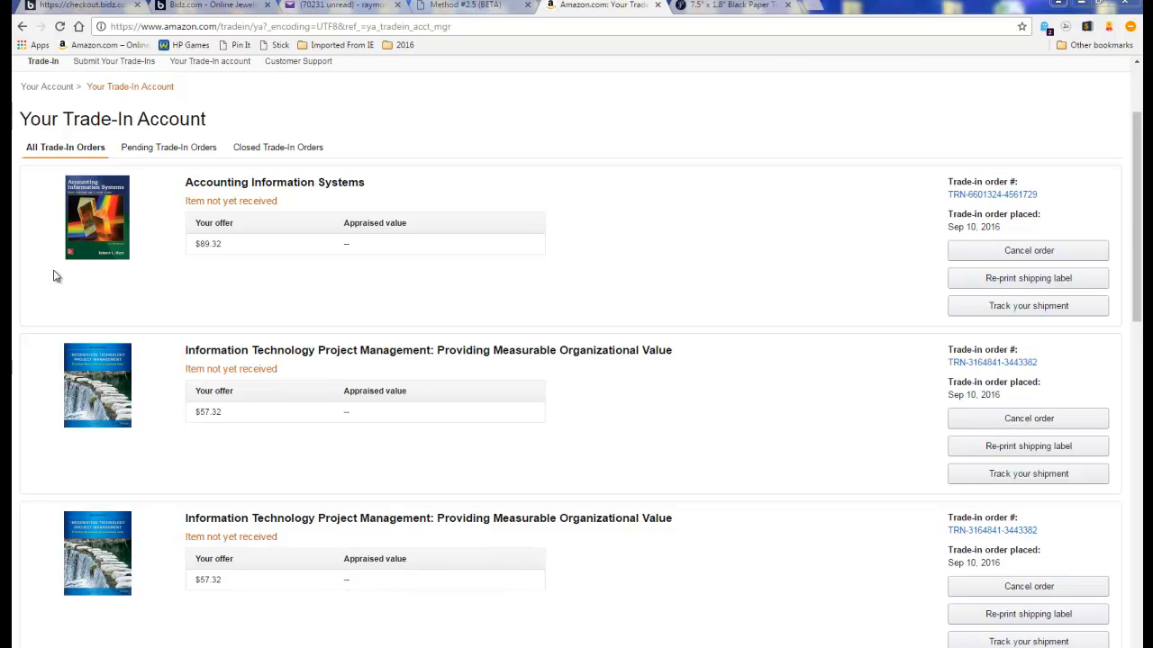
pyautogui.moveTo(692, 410)
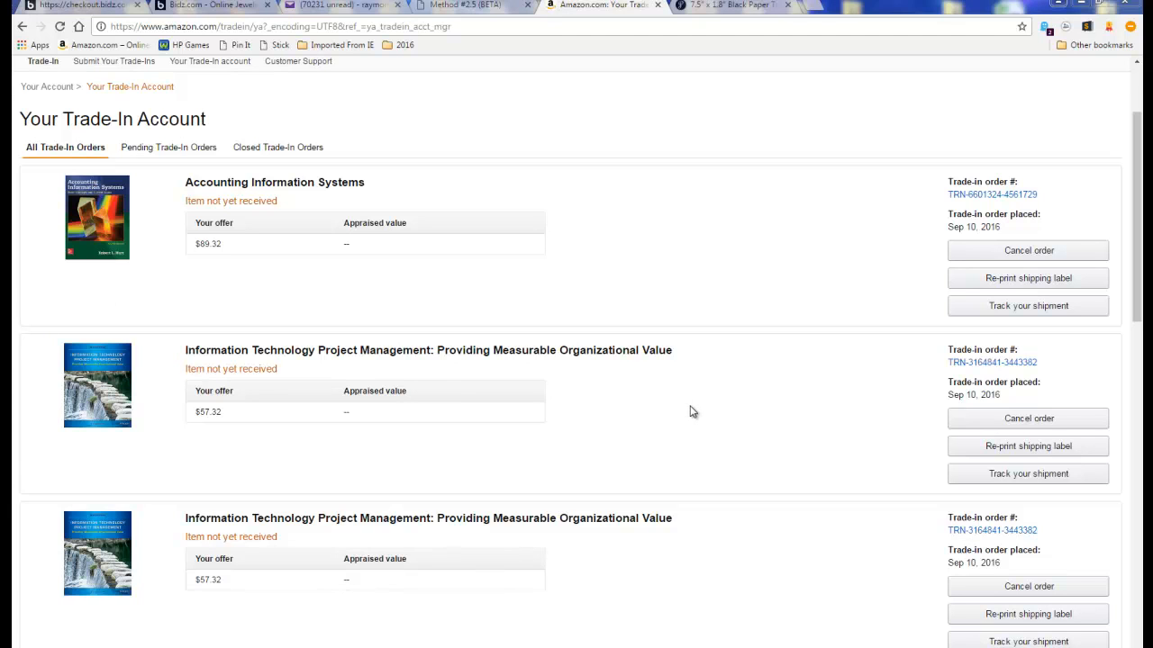
pyautogui.moveTo(689, 412)
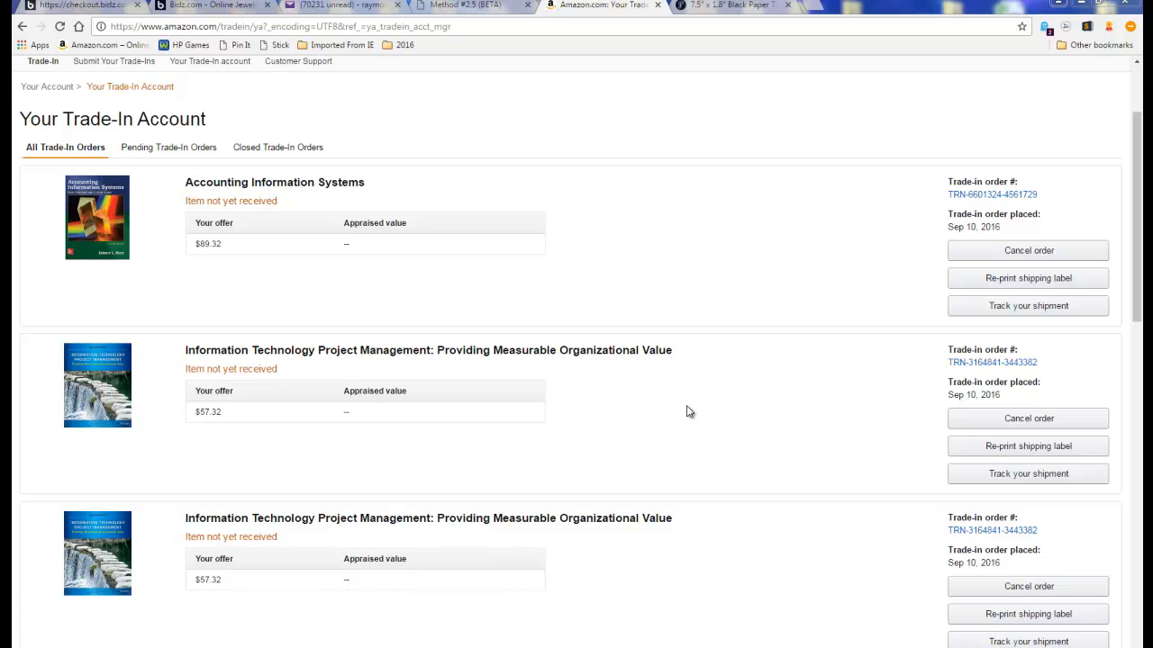
pyautogui.moveTo(183, 498)
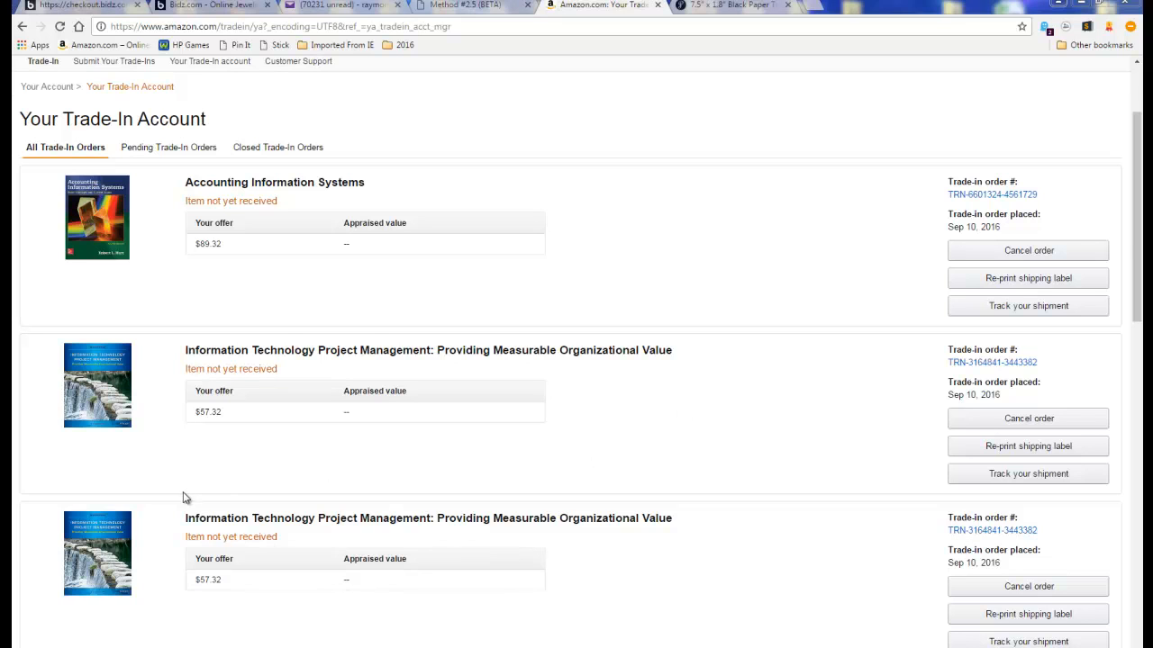
pyautogui.moveTo(124, 553)
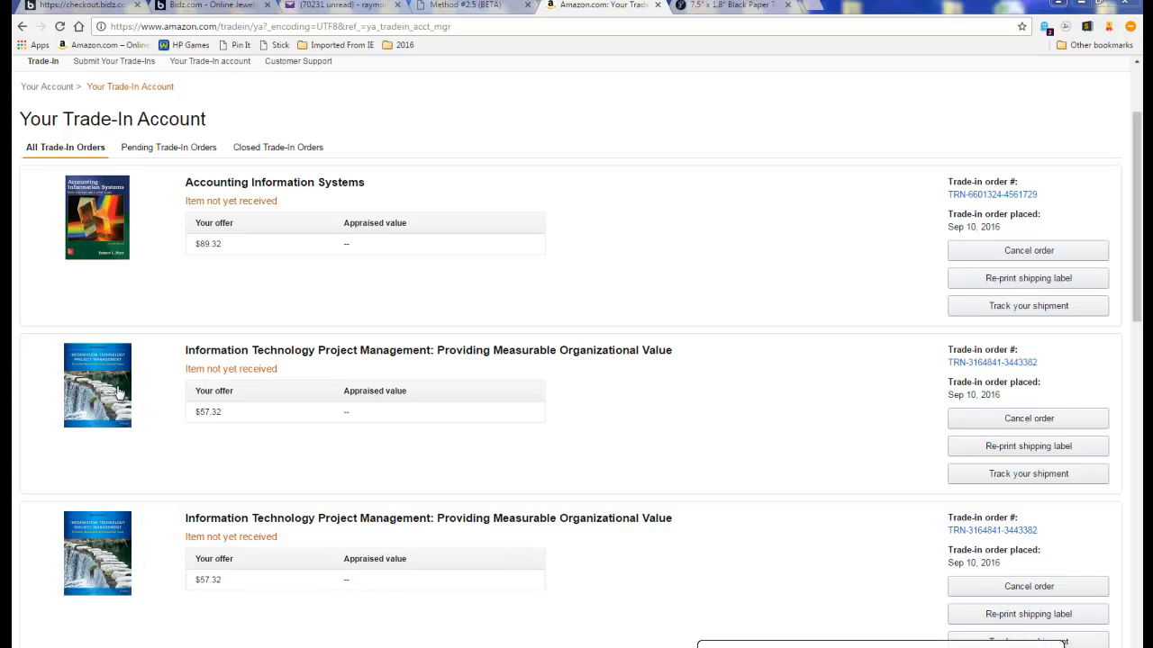
pyautogui.moveTo(106, 222)
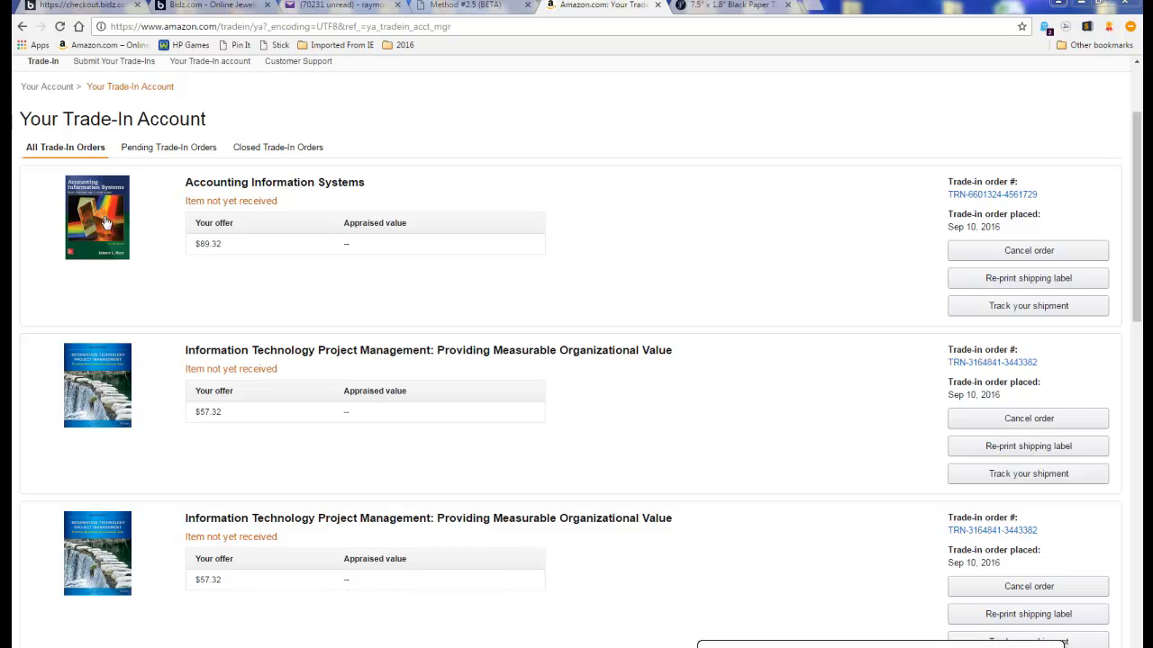
pyautogui.moveTo(101, 225)
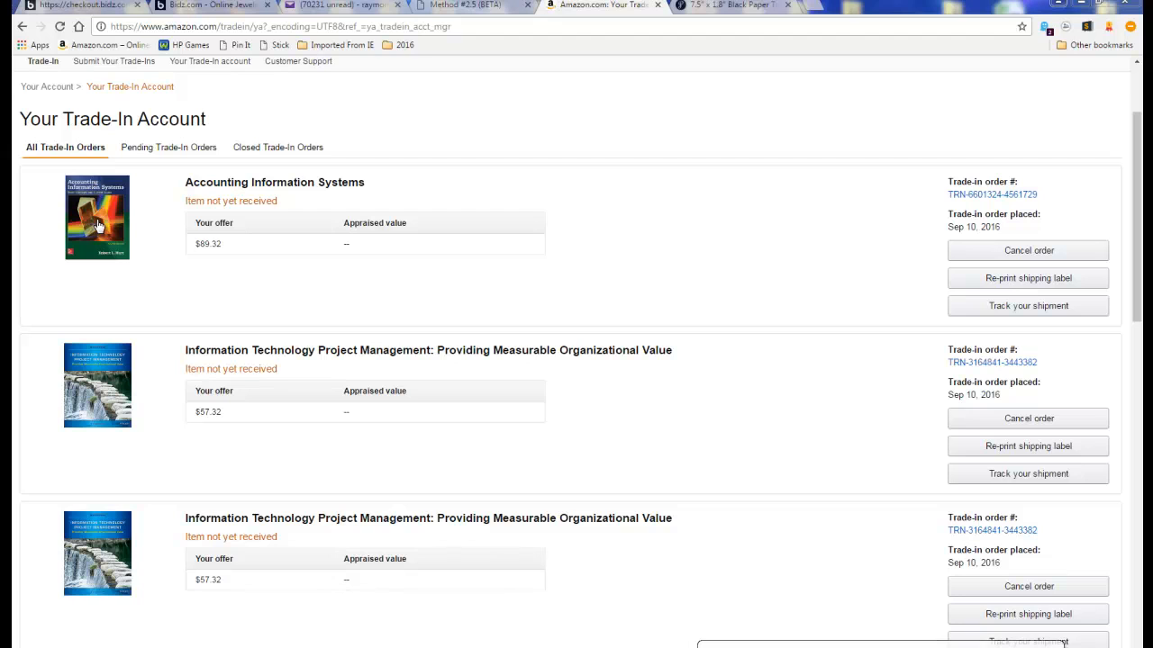
pyautogui.moveTo(721, 257)
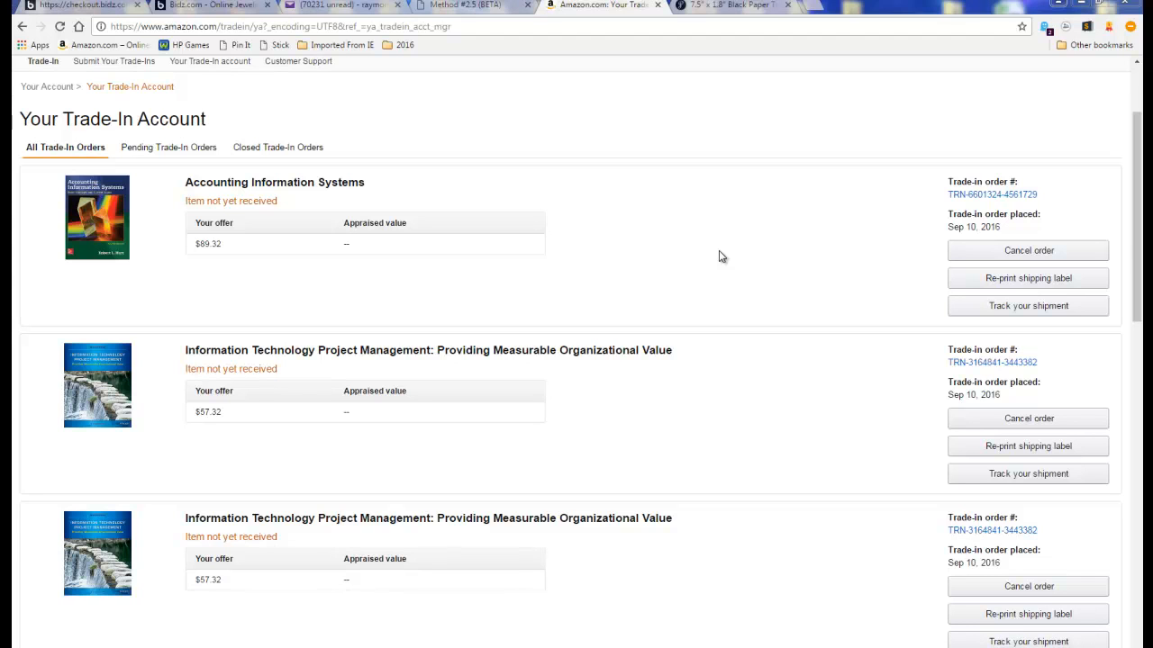
pyautogui.moveTo(705, 254)
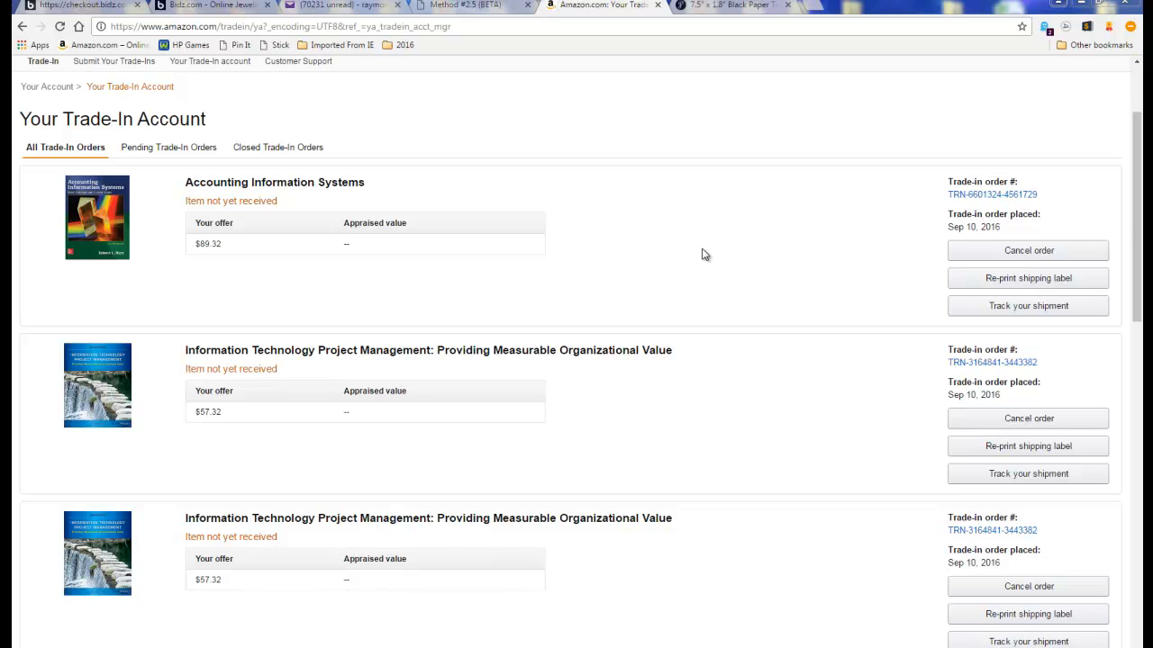